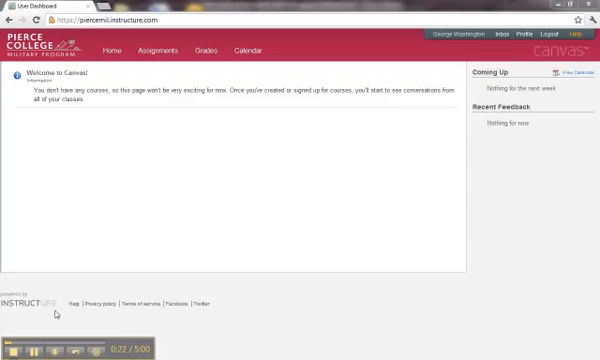
mouse_move(98, 116)
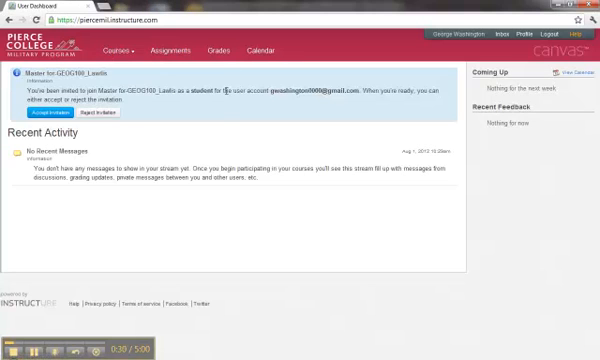
mouse_move(148, 112)
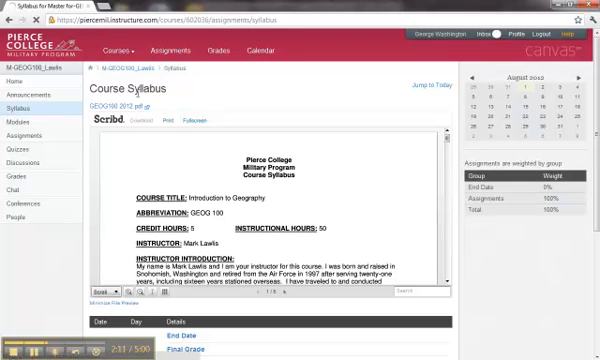
Return to the GEOG 100 home page and scroll through the embedded Start the Course Here Scribd document
click(12, 80)
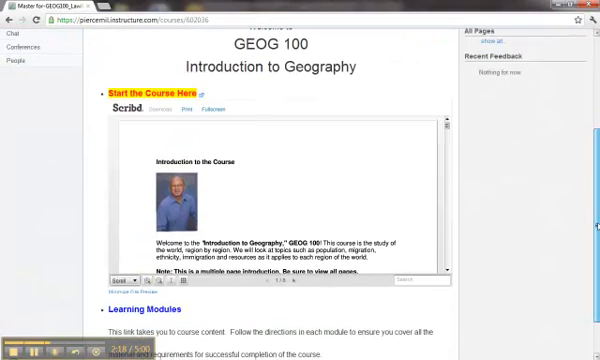
scroll(down, 3)
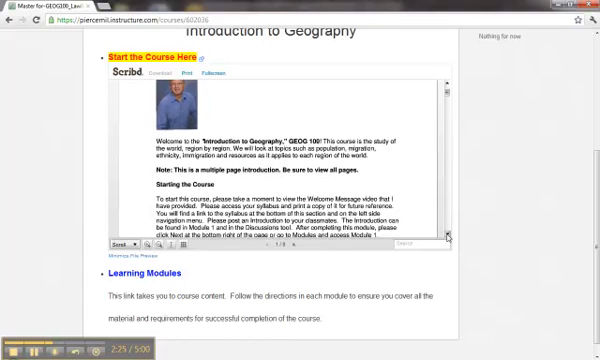
scroll(down, 3)
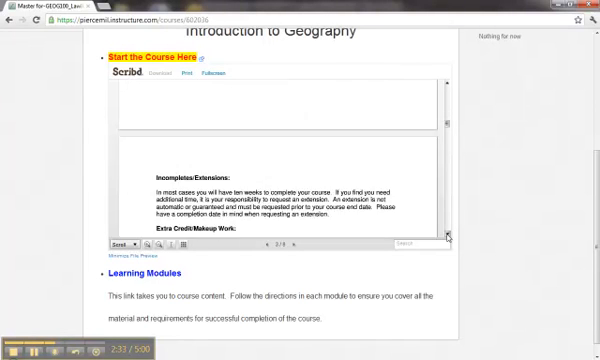
scroll(down, 3)
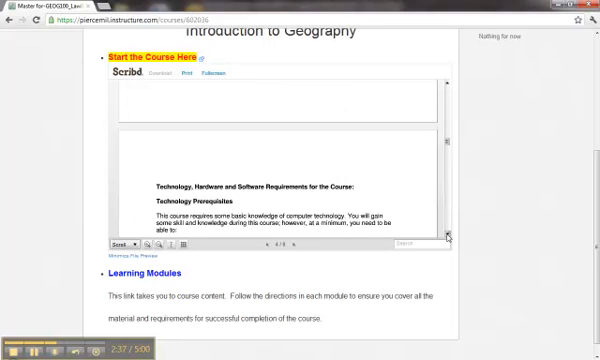
scroll(down, 3)
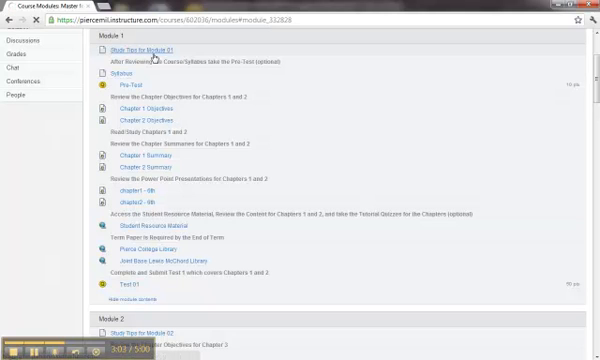
View the Study Tips for Module 01 document down to its review, quiz and contact-instructor instructions
click(140, 48)
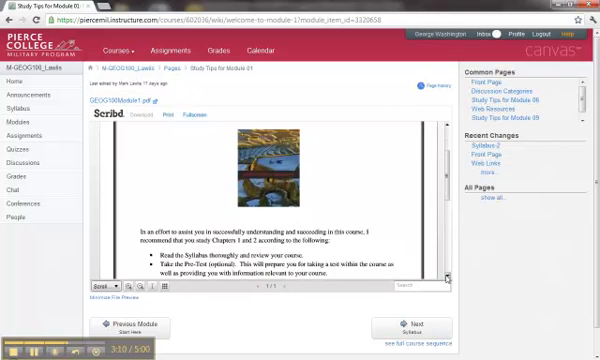
scroll(down, 3)
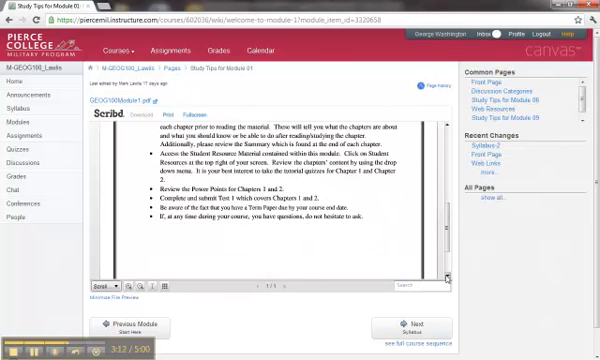
scroll(down, 3)
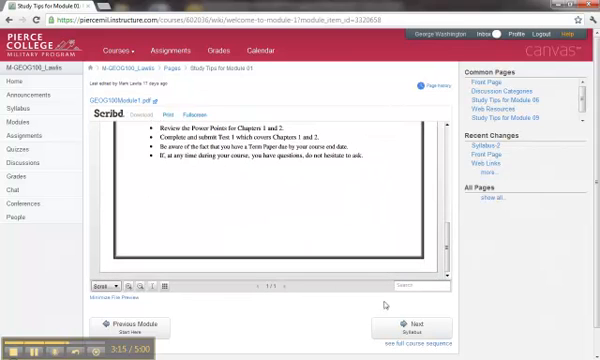